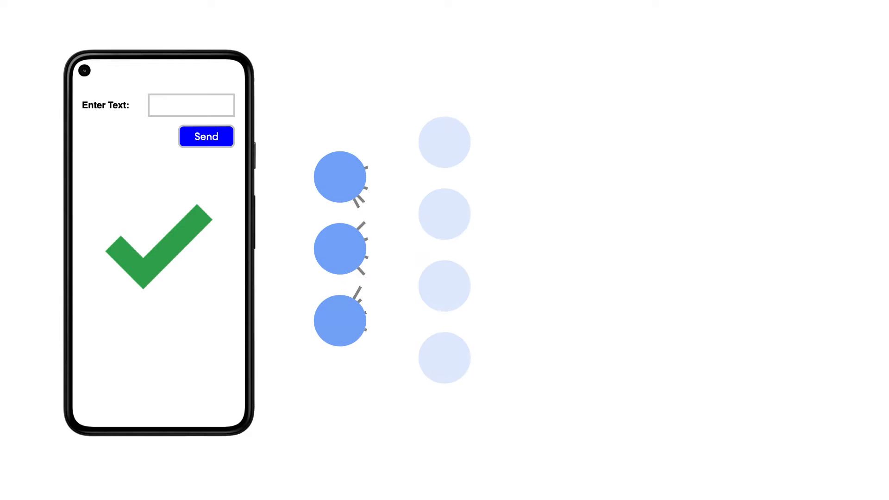
Enter the spam message 'Make millions online! Visit bit.ly/xasdhkajsh' so the classifier rejects it.
type("Make millions online! Visit bit.ly/xasdhkajsh")
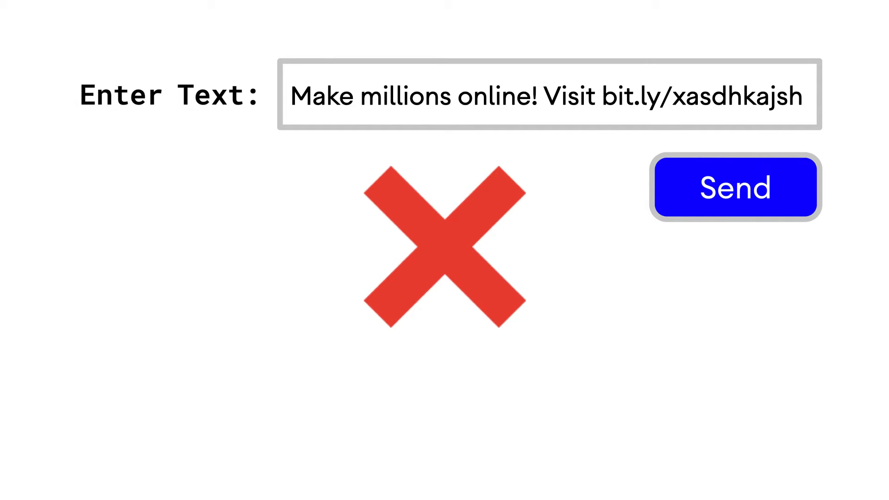
Send 'I like onlllline trading', which passes the check and gets posted as a comment.
type("I like onlllline trading")
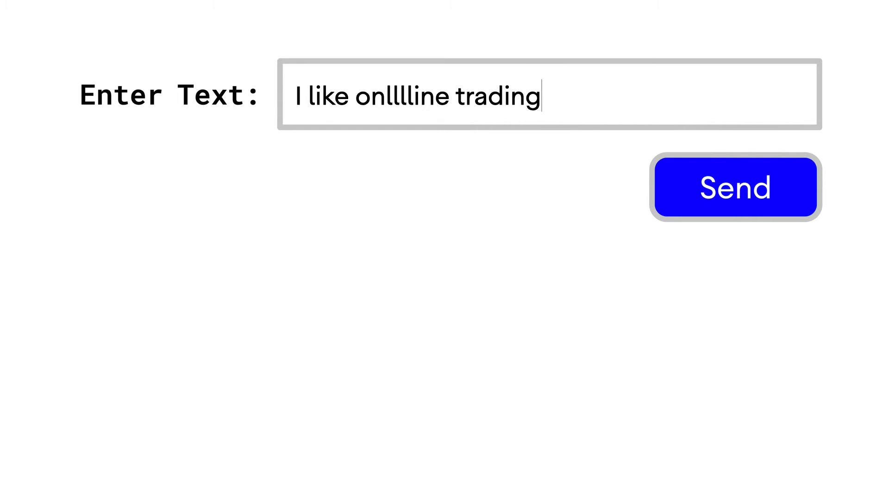
left_click(734, 188)
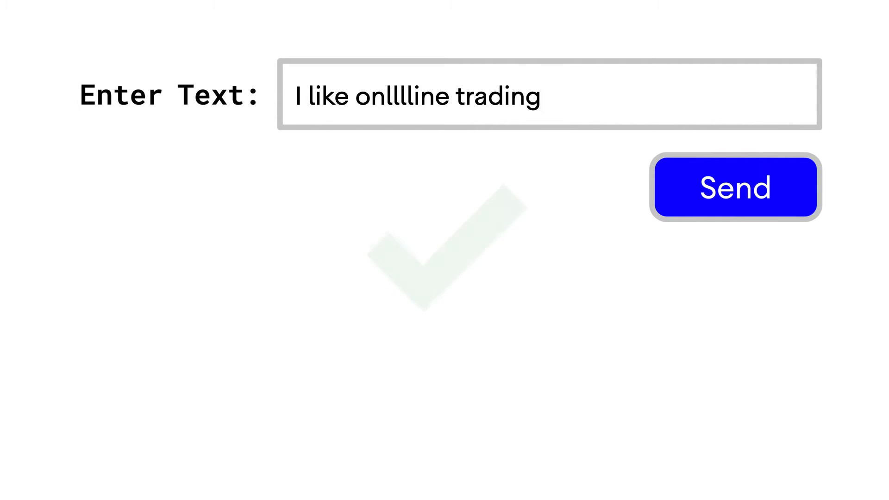
left_click(734, 188)
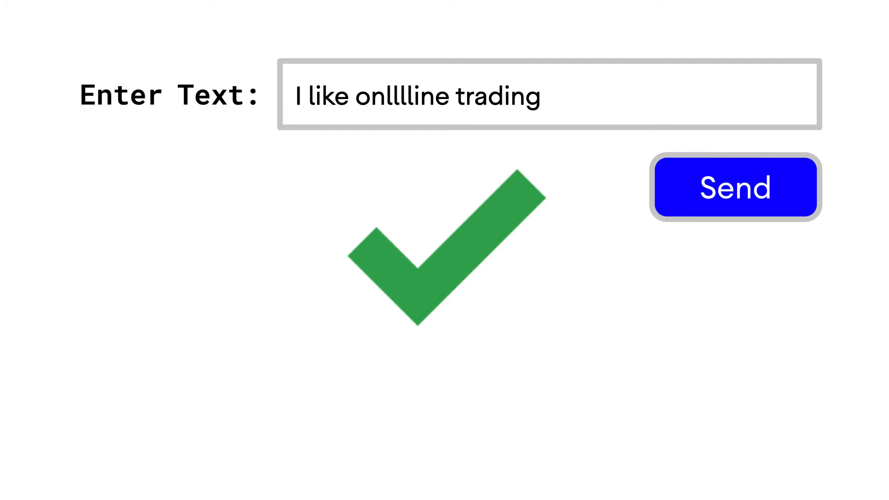
left_click(735, 187)
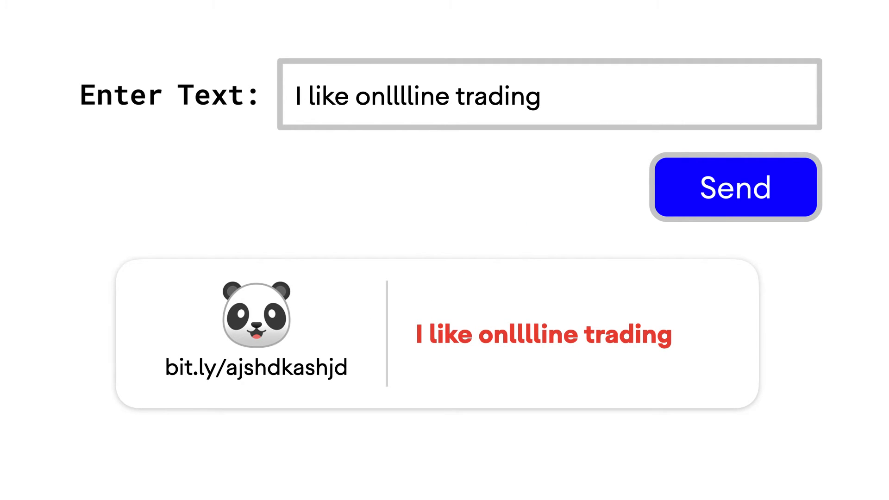
left_click(735, 187)
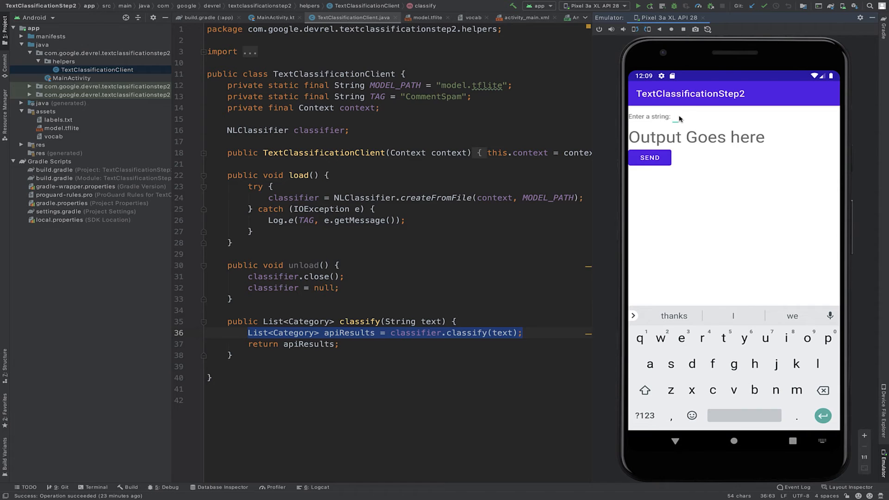
Have the Step2 app block the 'make money on the web' link as spam but pass the misspelled trading message (score ~0.005).
type("make money on the web! visit http://bit.ly/asjdhak")
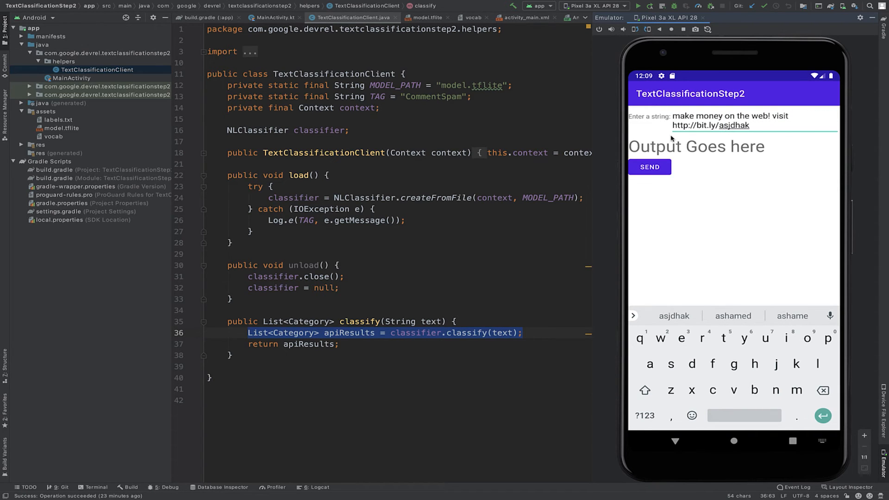
left_click(650, 167)
type("I like onllline trading")
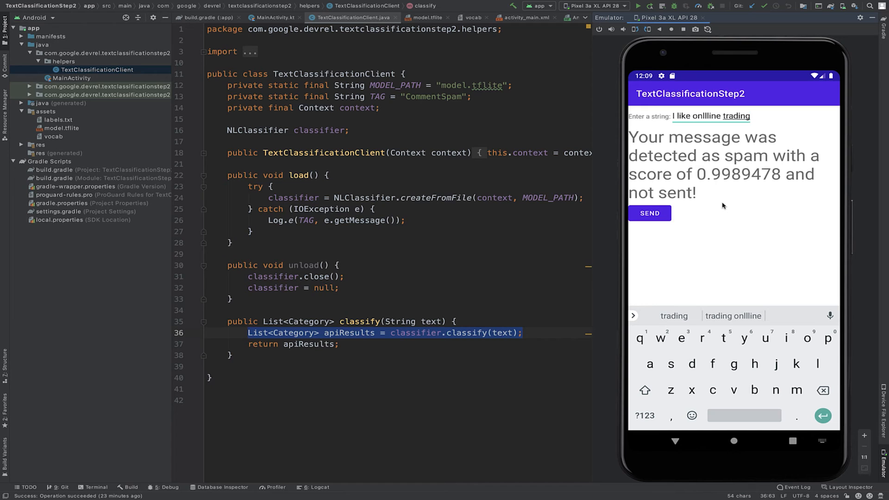
left_click(649, 213)
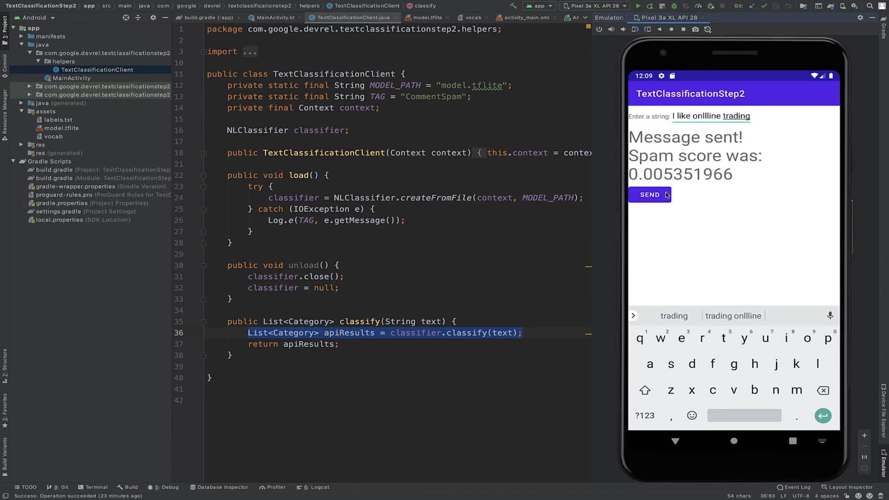
mouse_move(696, 287)
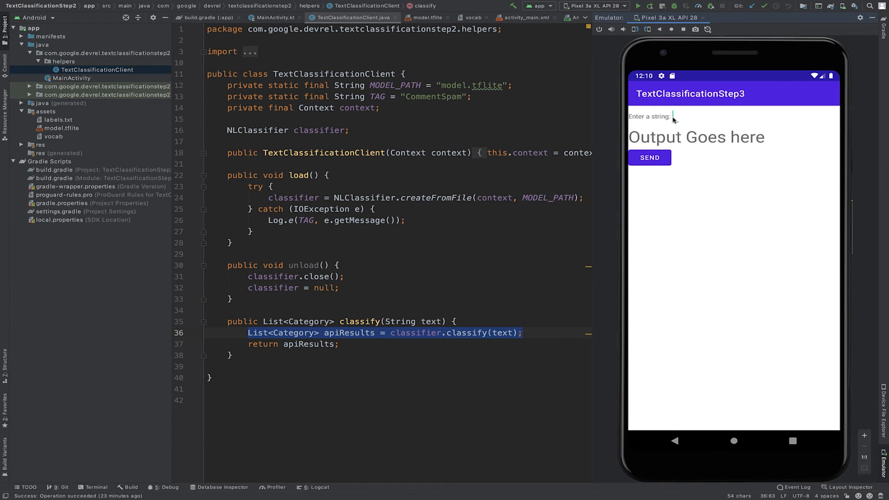
Send 'I like onlllline trading' to the retrained Step3 model, which flags it as spam at about 0.9998.
type("I like onllline trading")
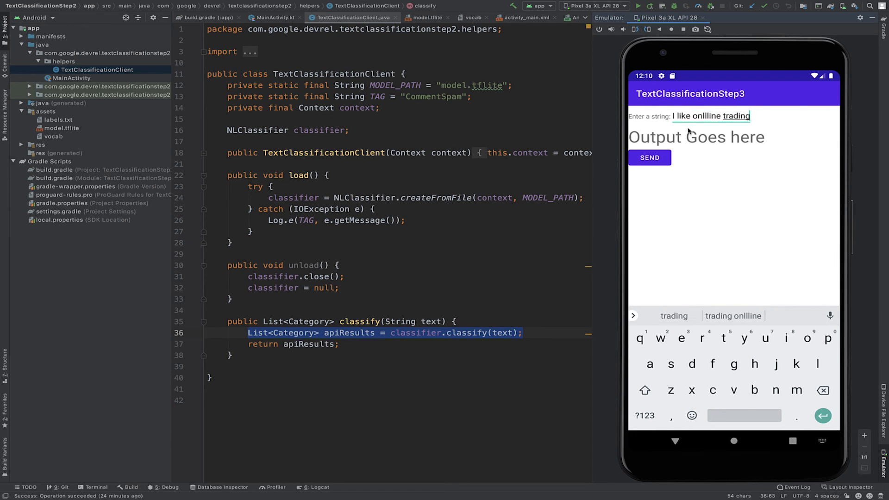
left_click(650, 158)
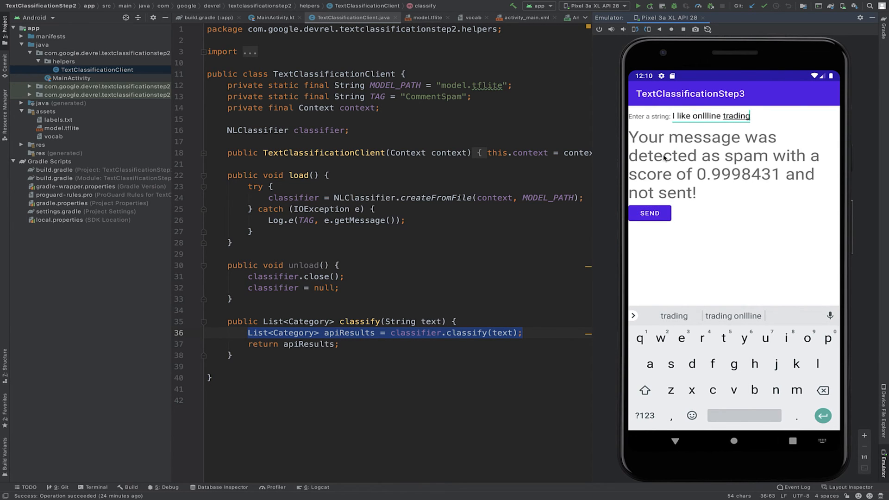